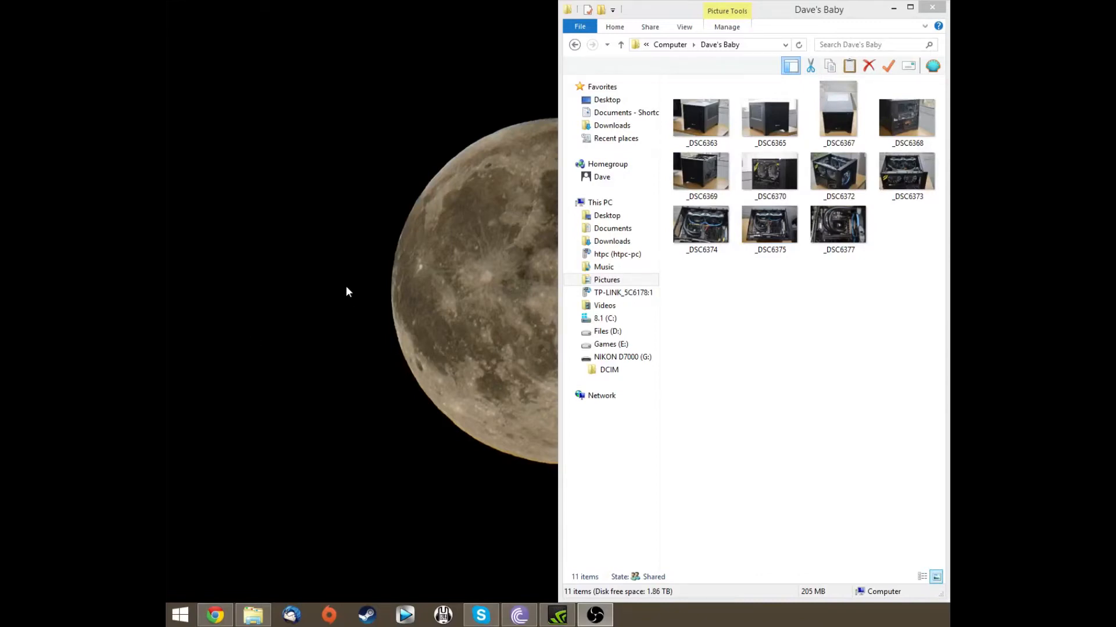
pyautogui.moveTo(339, 314)
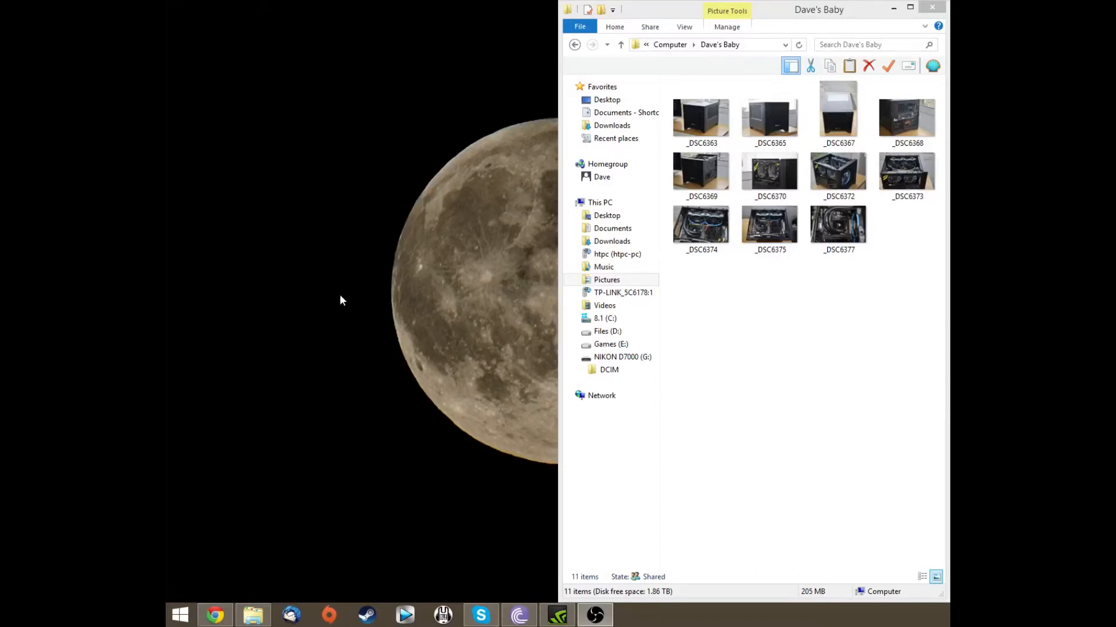
# Browse the NEF photo thumbnails in the folder and check the first photo's camera details.
pyautogui.click(700, 114)
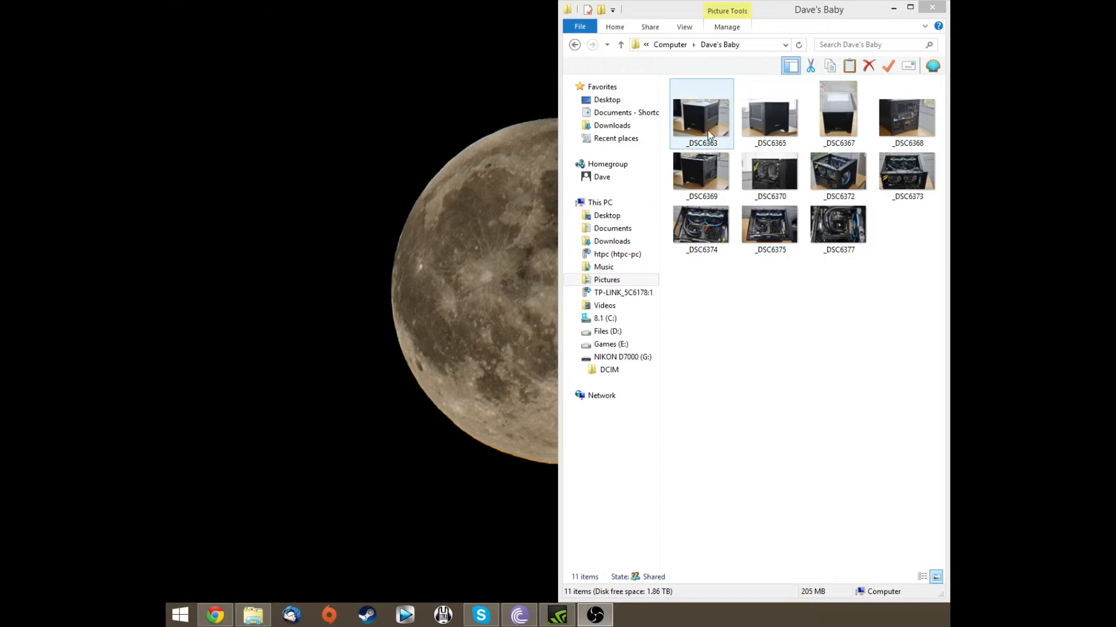
pyautogui.click(906, 171)
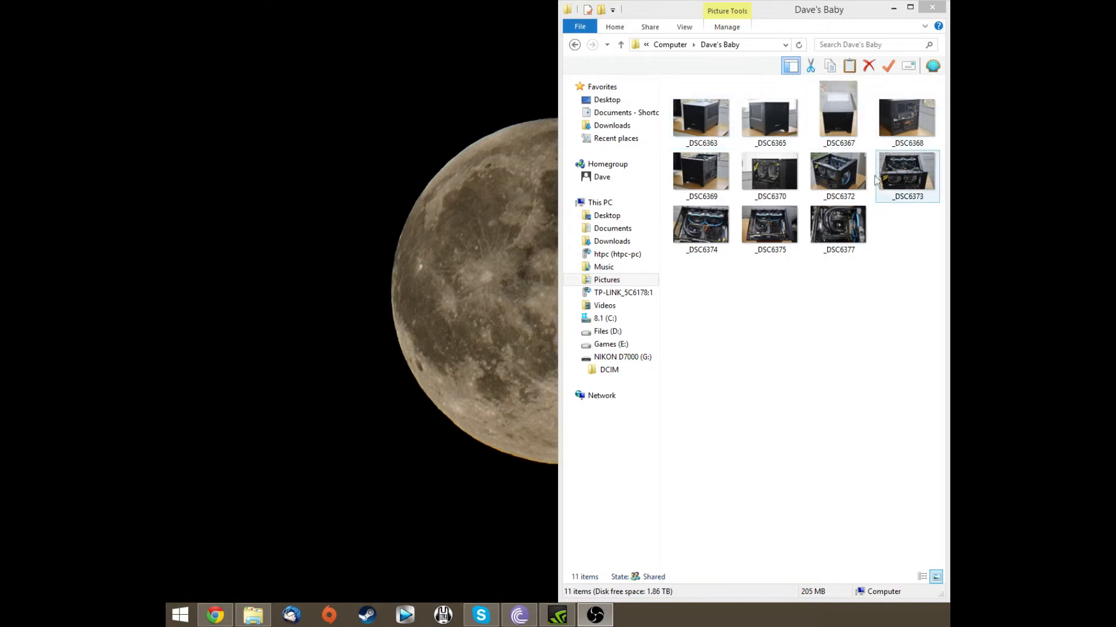
pyautogui.click(769, 226)
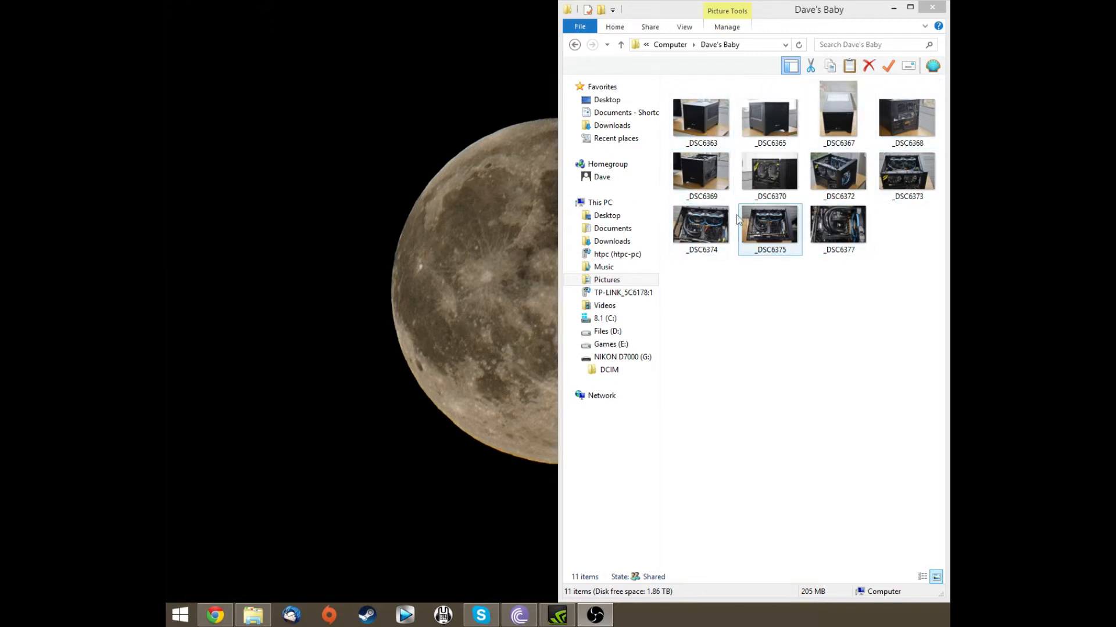
pyautogui.click(701, 225)
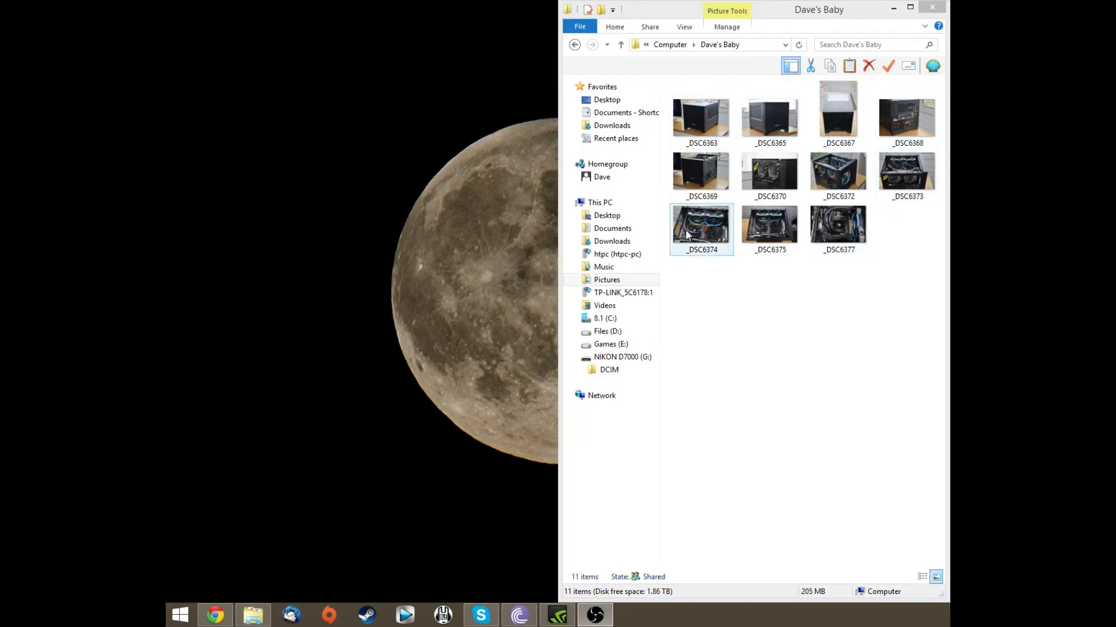
pyautogui.moveTo(712, 233)
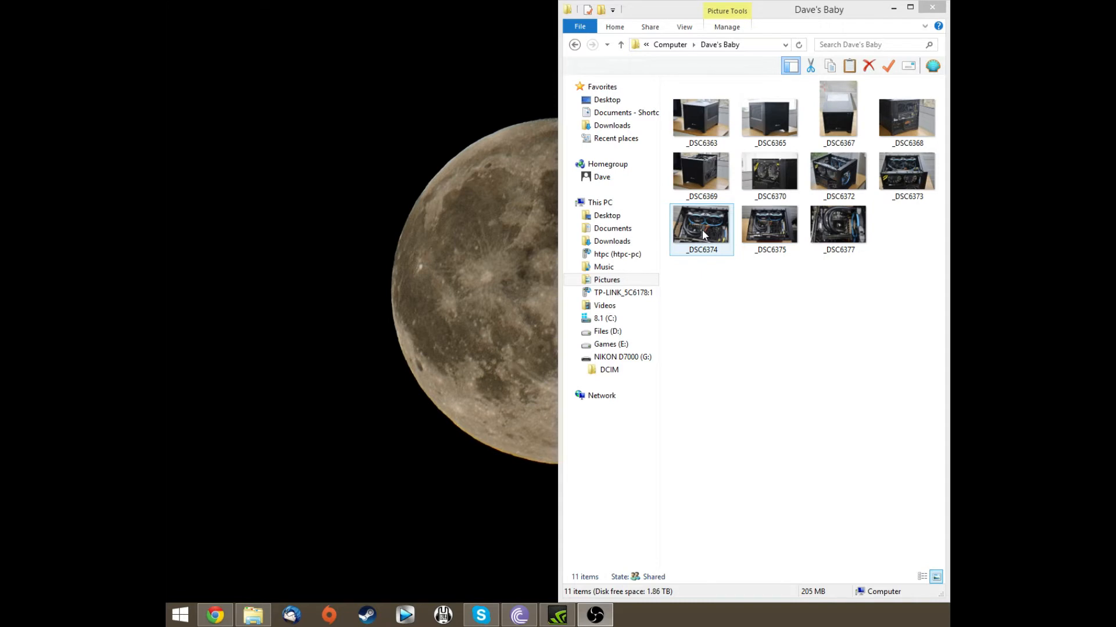
pyautogui.click(839, 225)
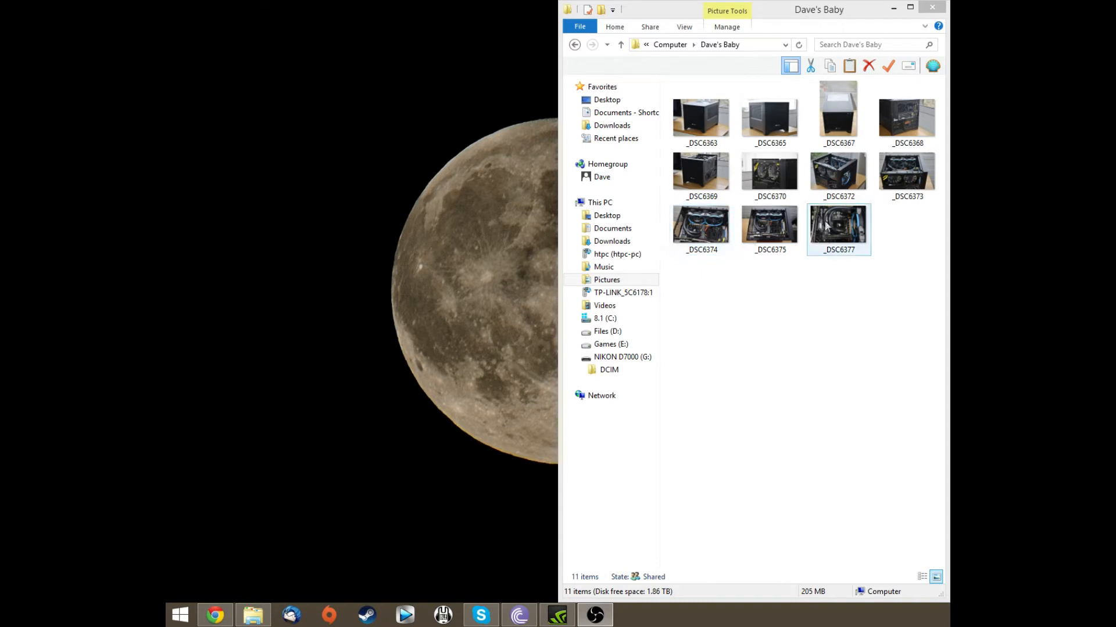
pyautogui.click(906, 172)
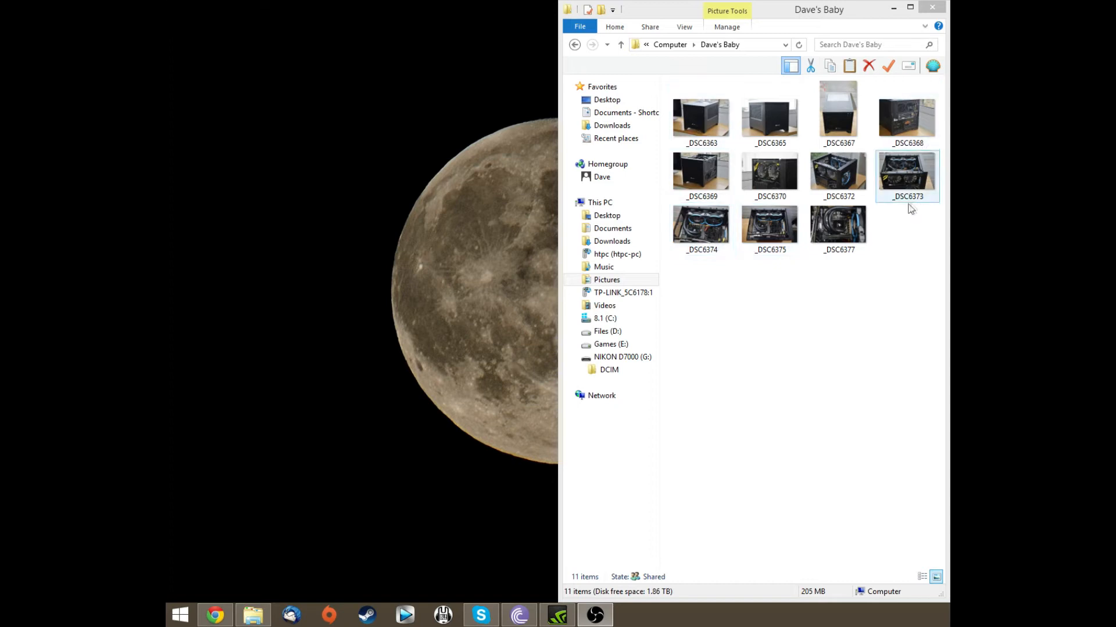
pyautogui.click(769, 172)
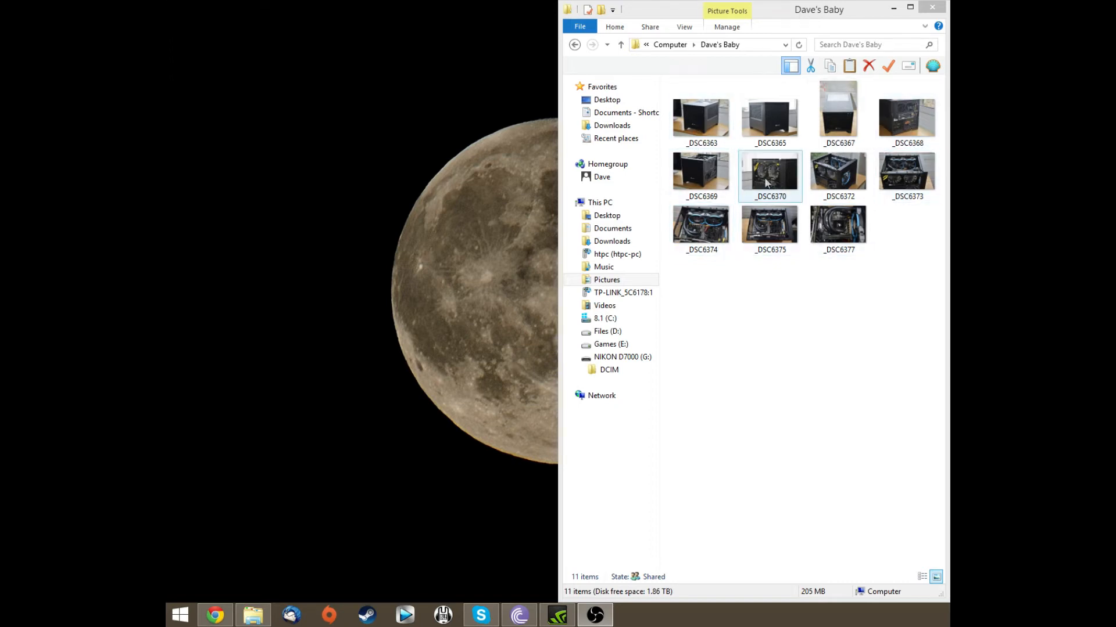
pyautogui.click(906, 116)
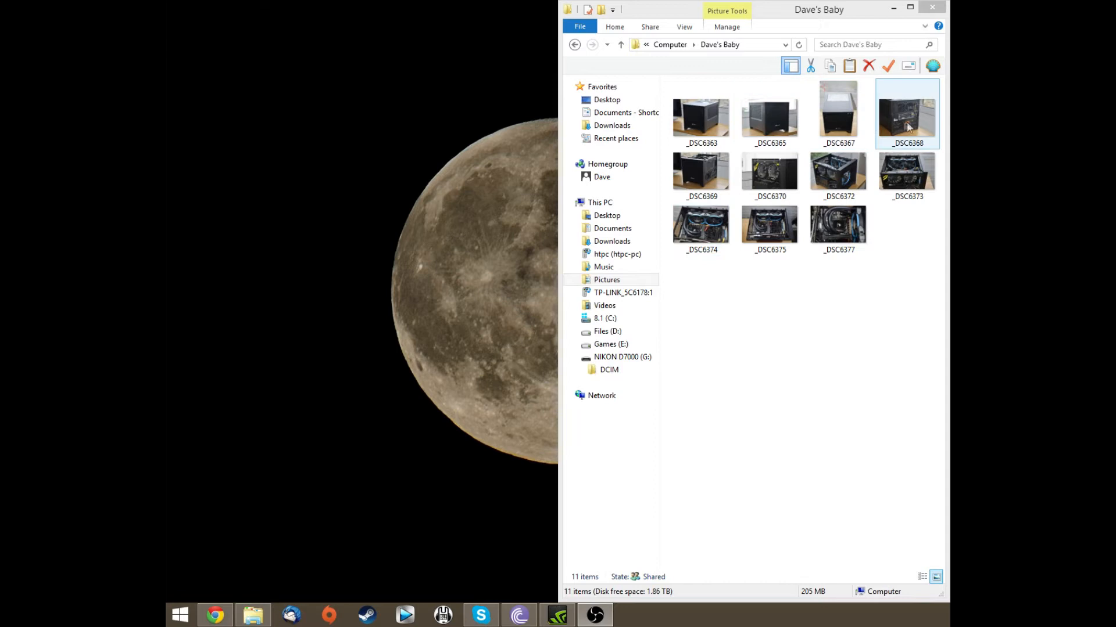
pyautogui.click(839, 225)
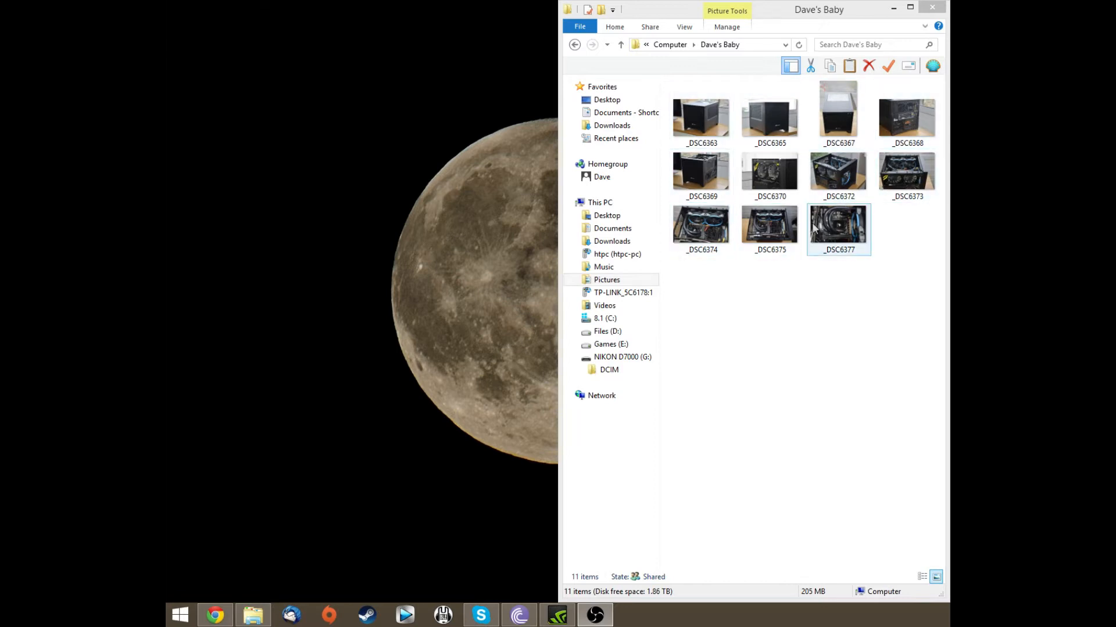
pyautogui.click(701, 116)
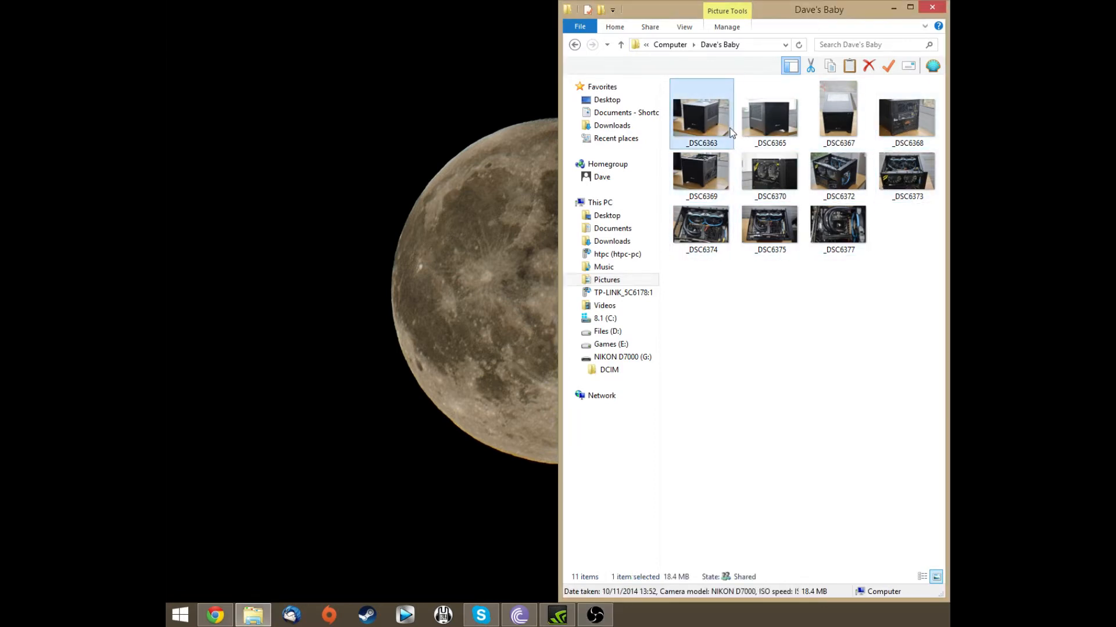
pyautogui.moveTo(813, 384)
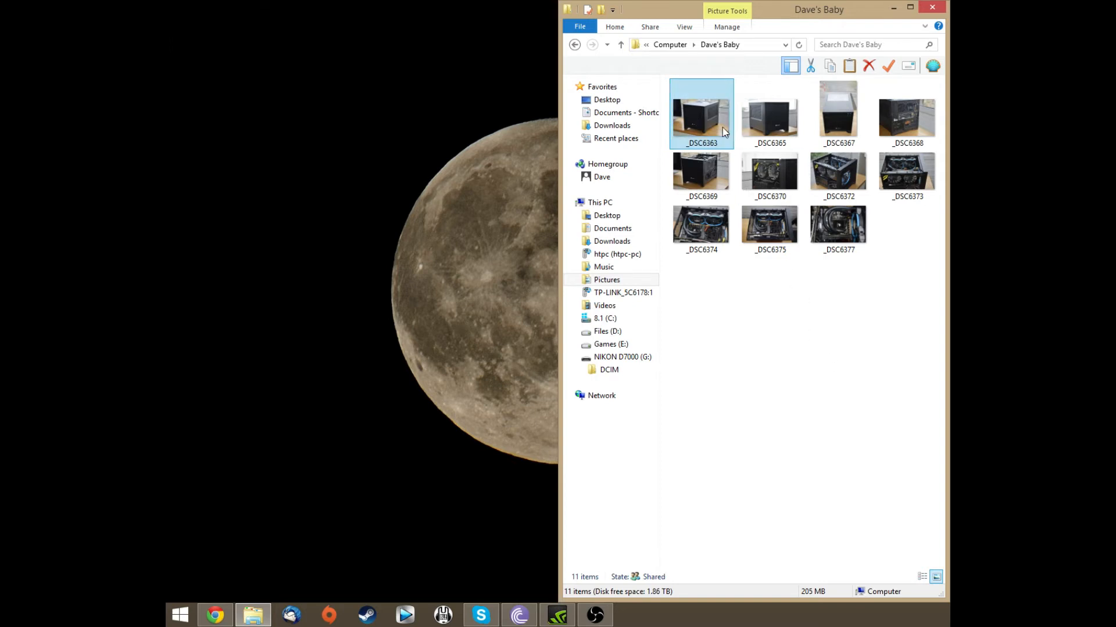
pyautogui.click(700, 114)
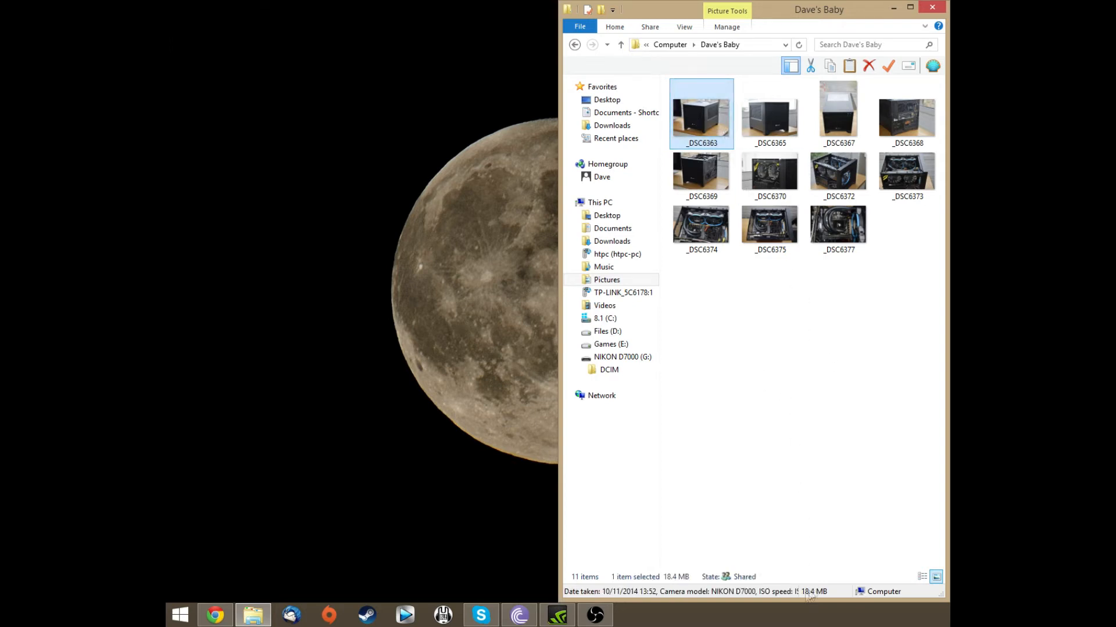
pyautogui.moveTo(804, 599)
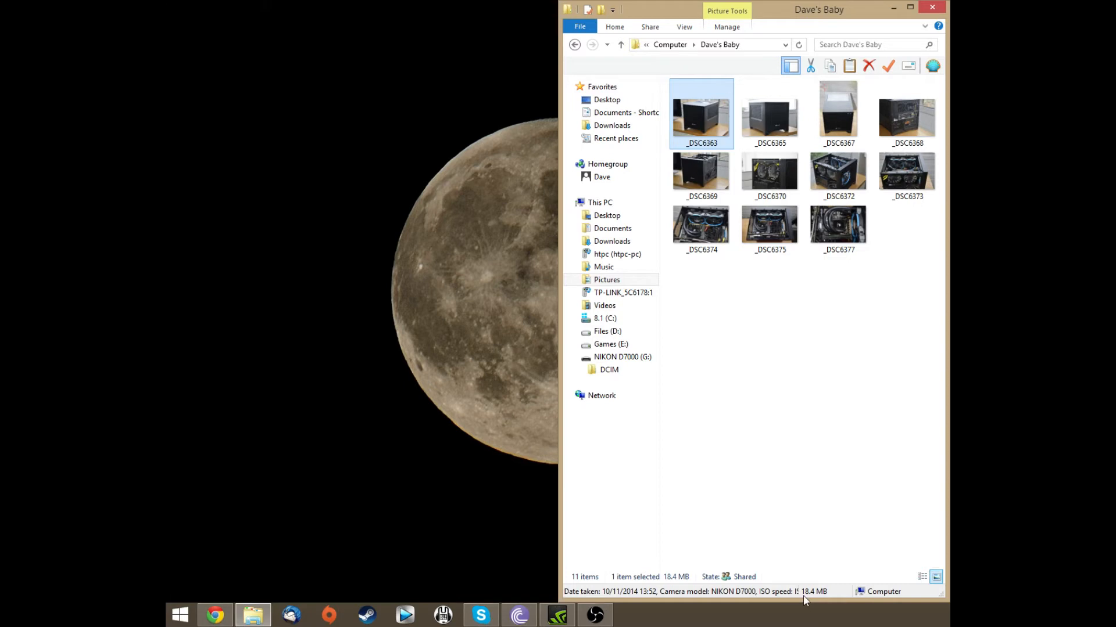
# Launch Photoshop CS6 from the Start menu and bring up the File menu.
pyautogui.click(180, 614)
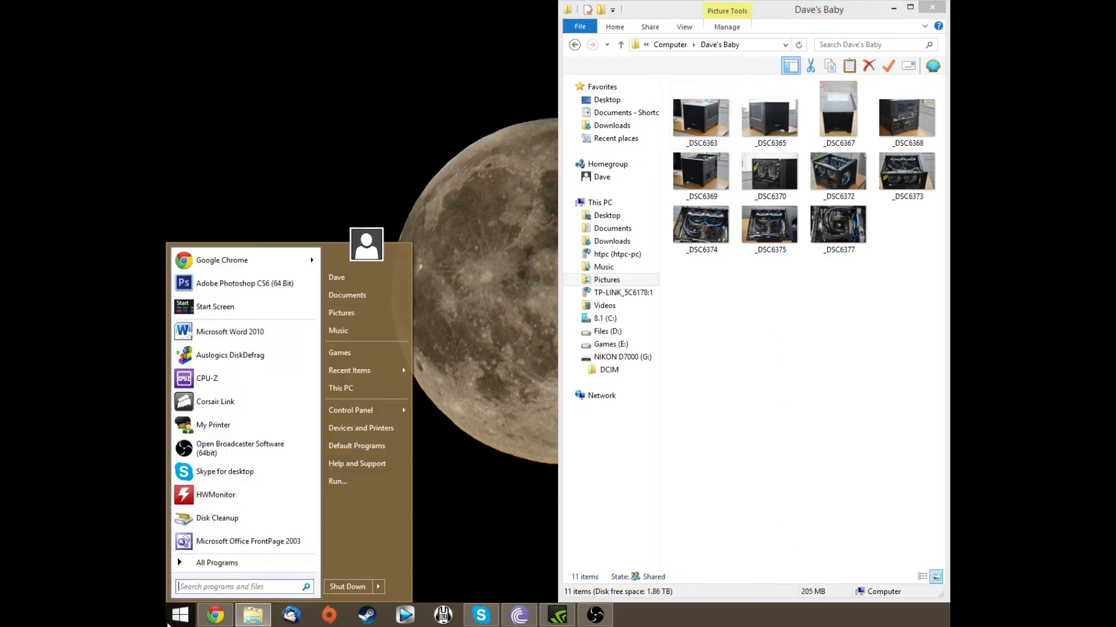
pyautogui.click(244, 283)
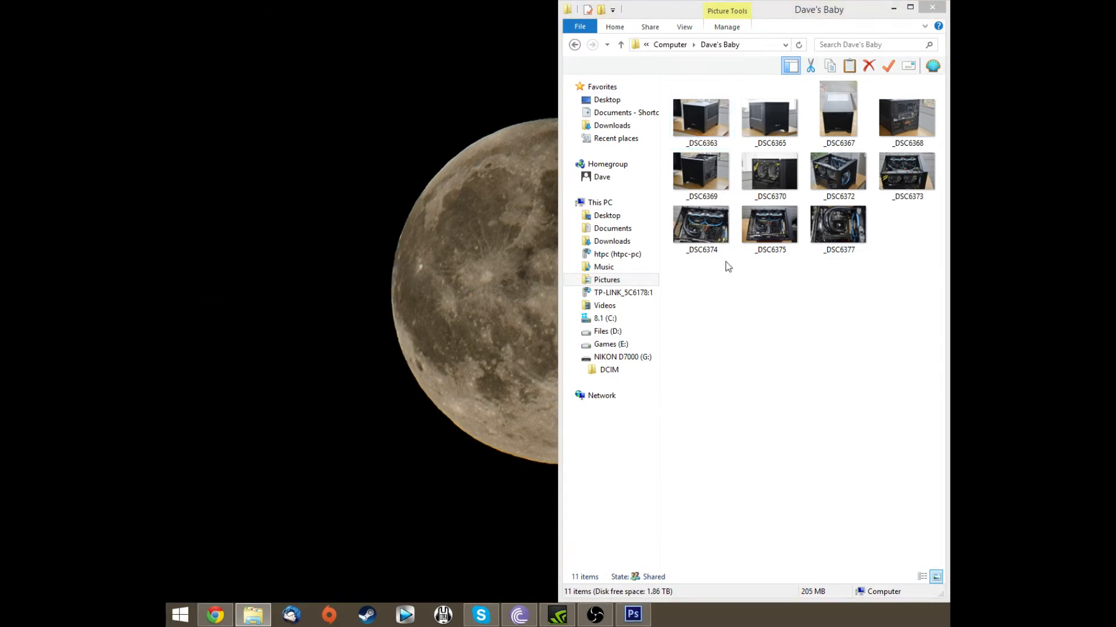
pyautogui.click(633, 616)
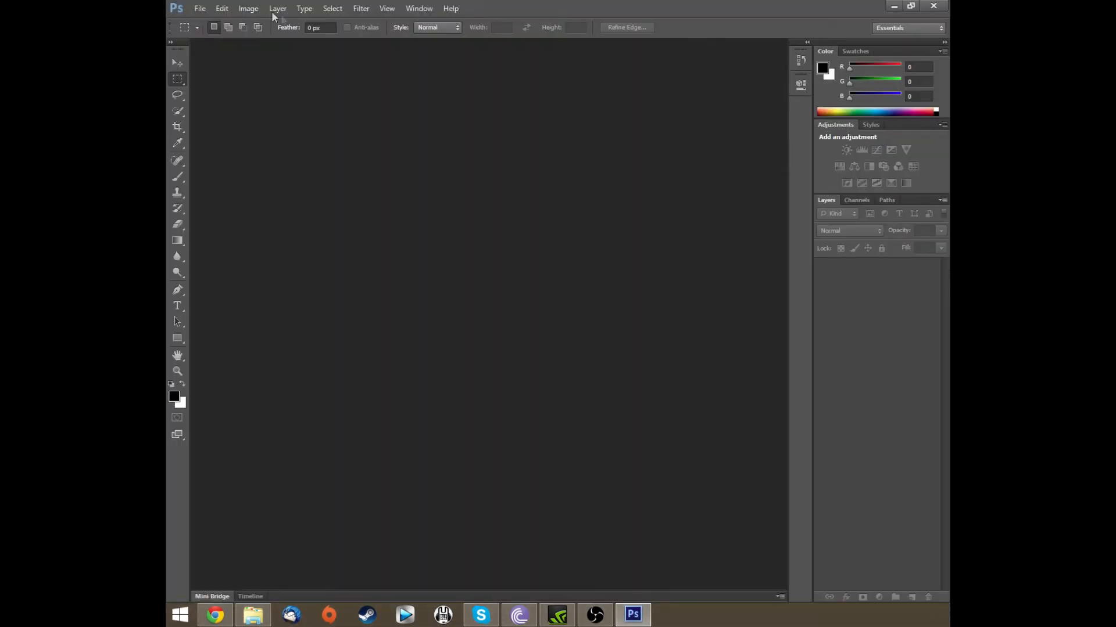
pyautogui.click(200, 8)
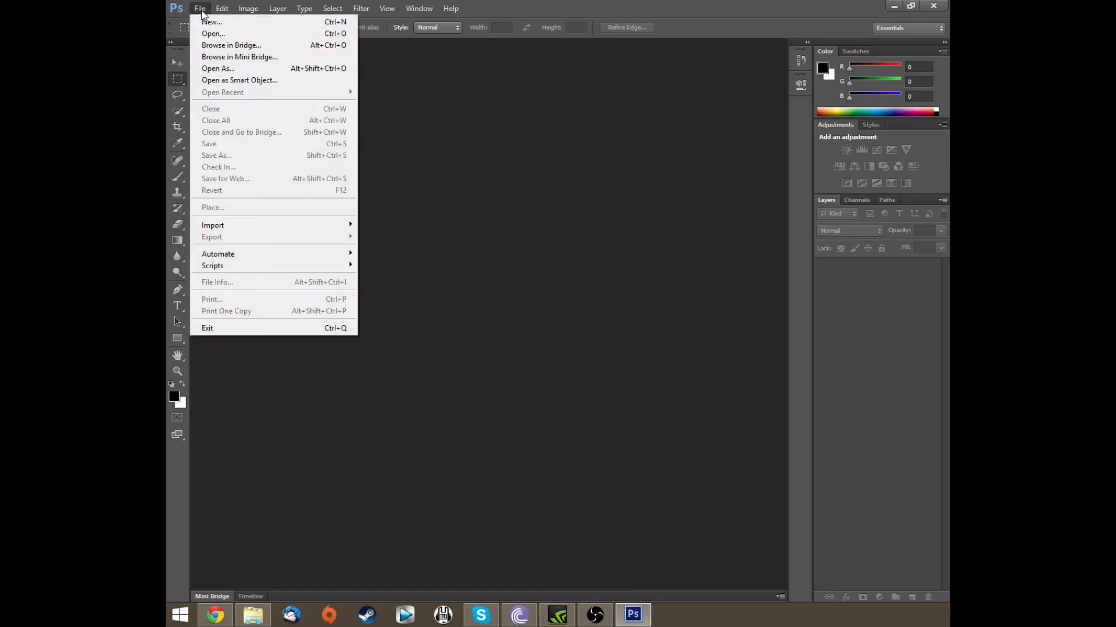
pyautogui.moveTo(230, 46)
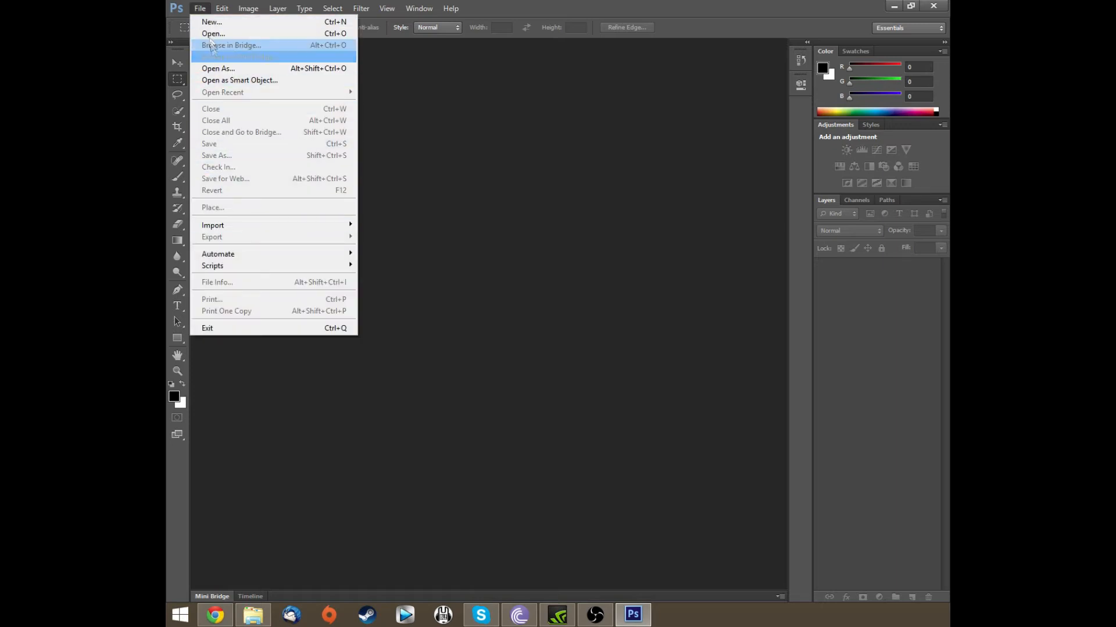
pyautogui.moveTo(276, 270)
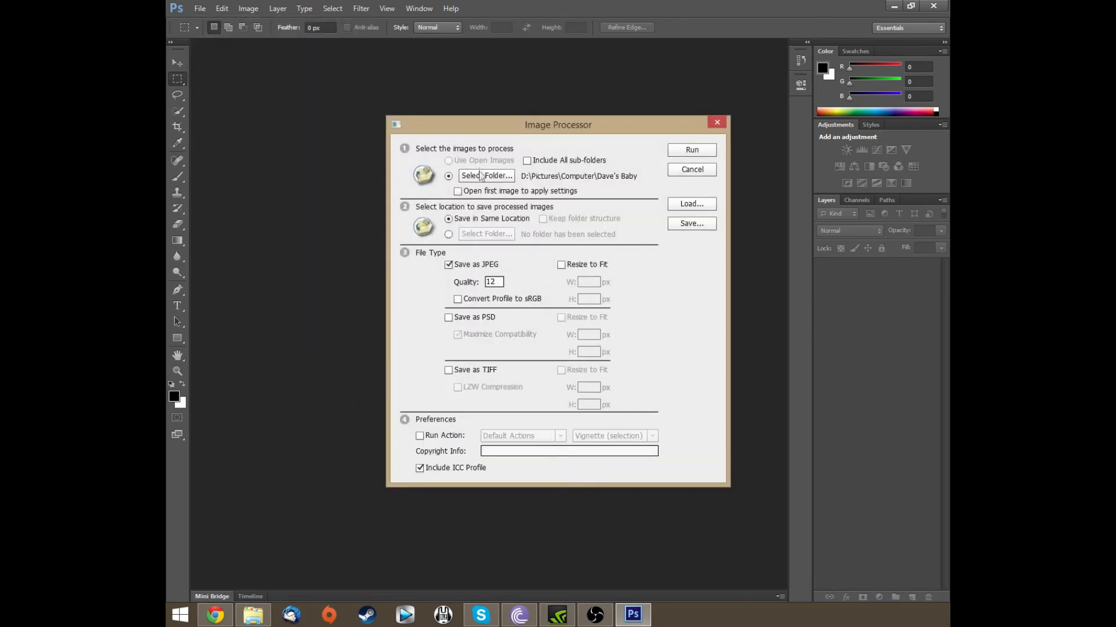
# Begin choosing the source folder of photos in the Image Processor's section 1.
pyautogui.click(485, 175)
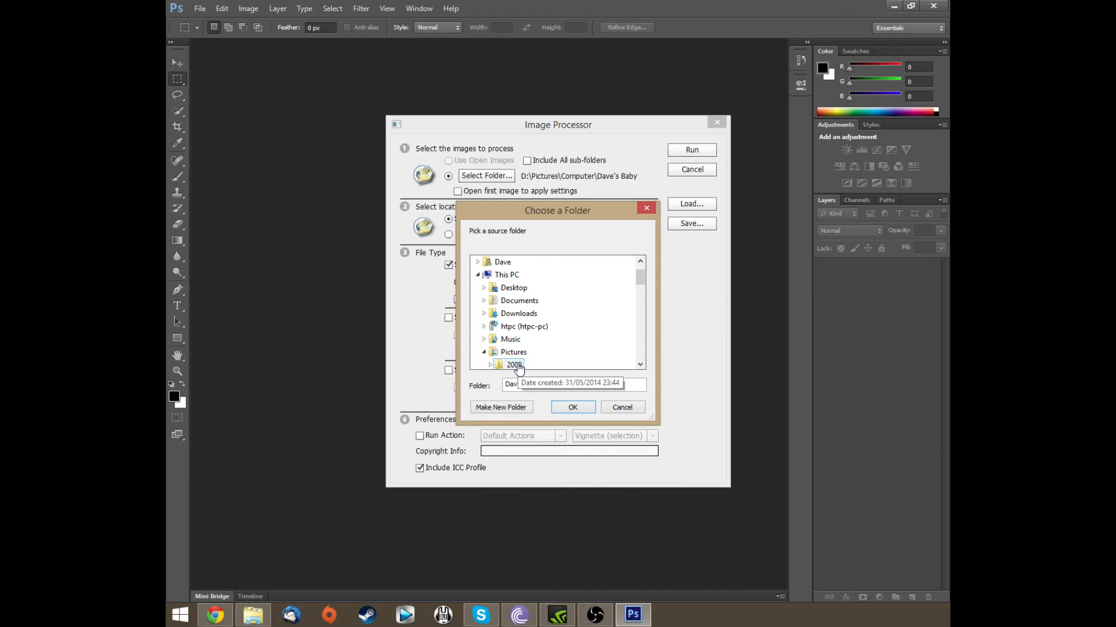
# Scroll the folder picker toward the Dave's Baby folder under Pictures > Computer.
pyautogui.scroll(-3)
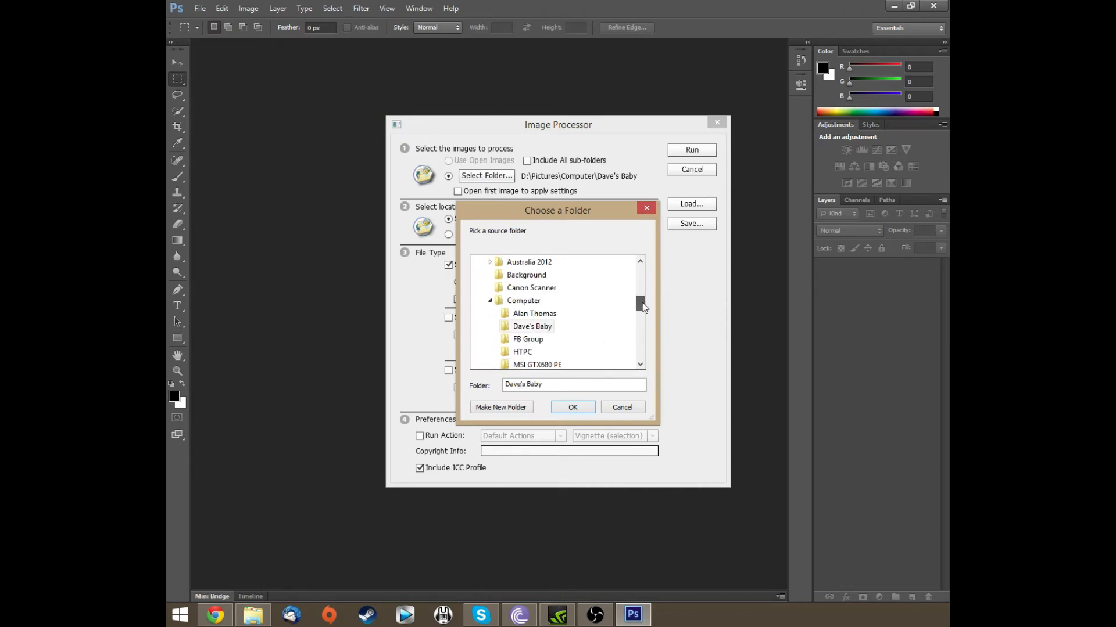
pyautogui.moveTo(542, 342)
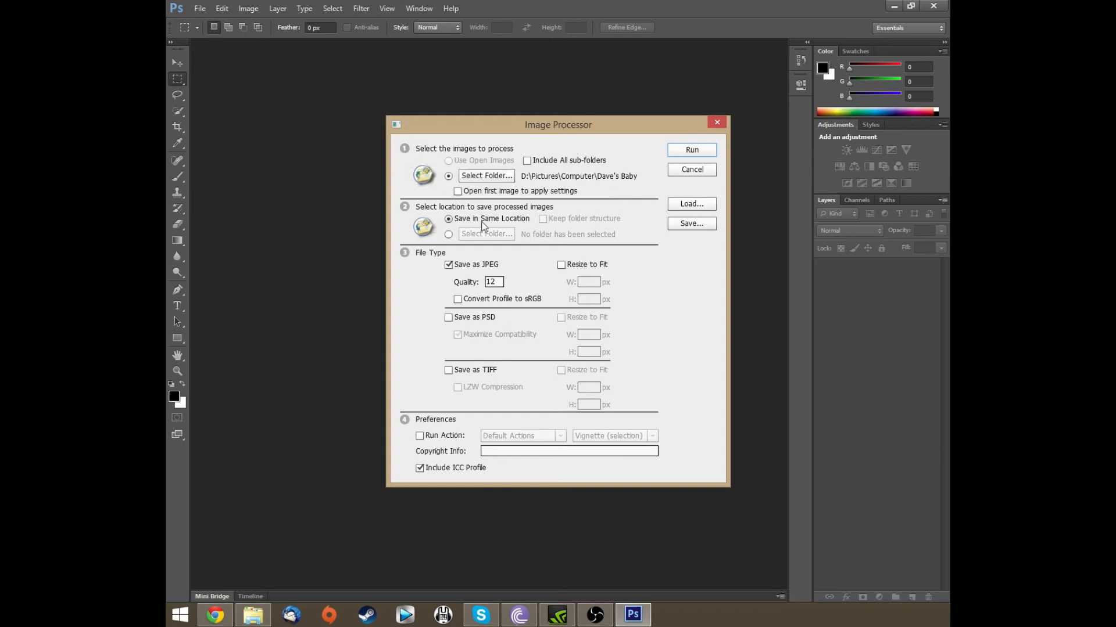
pyautogui.moveTo(469, 207)
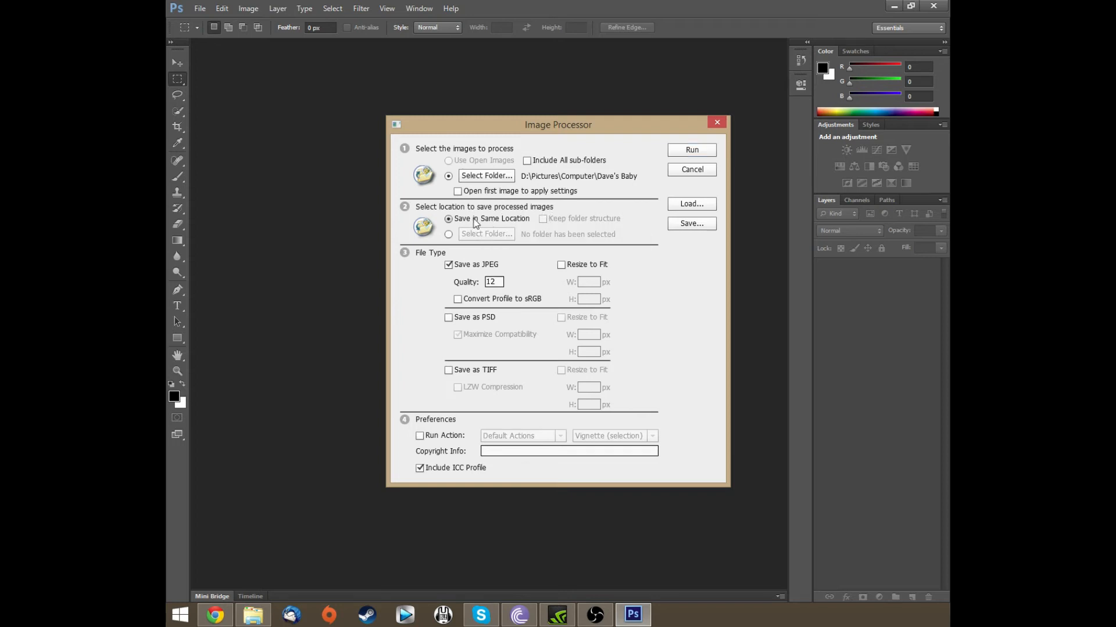
pyautogui.moveTo(437, 277)
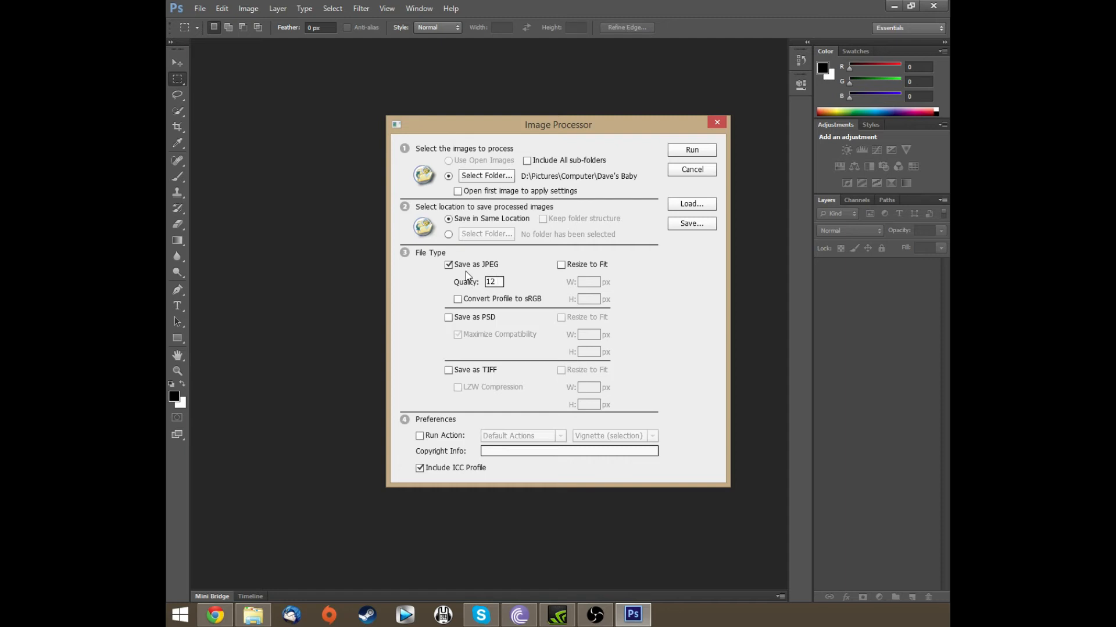
pyautogui.moveTo(476, 276)
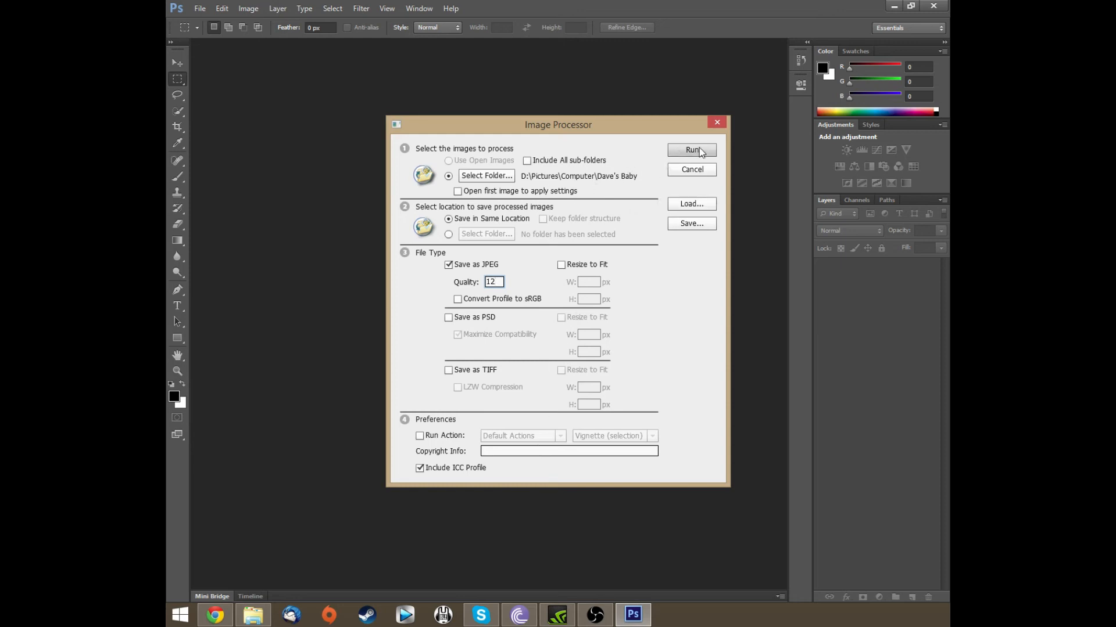
# Run the Image Processor to convert all NEF files in Dave's Baby into the JPEG subfolder.
pyautogui.click(691, 150)
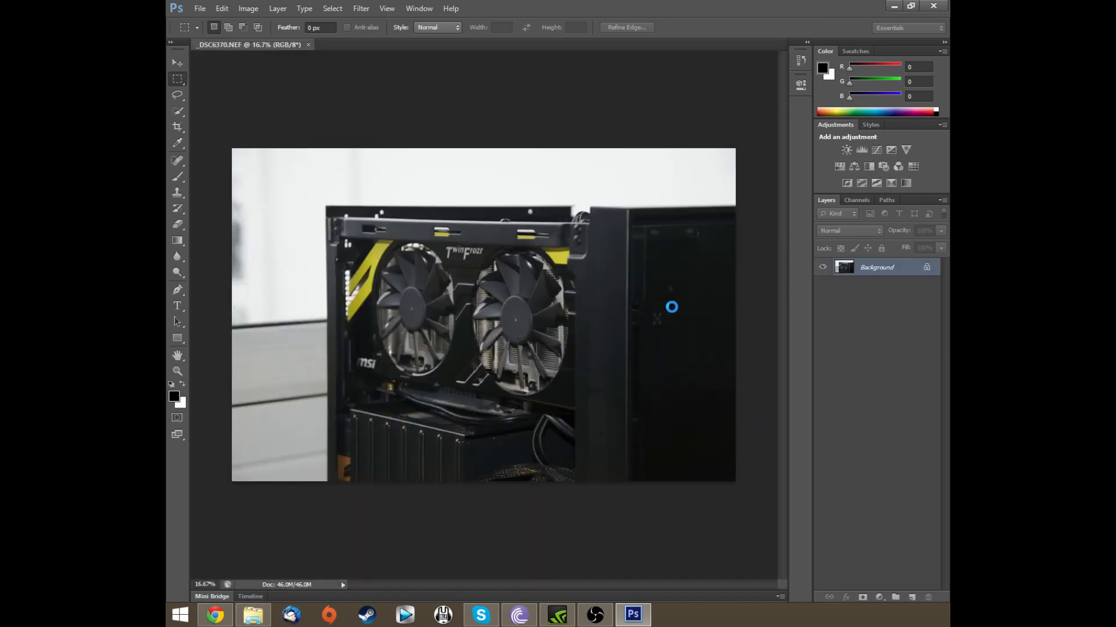
pyautogui.click(308, 44)
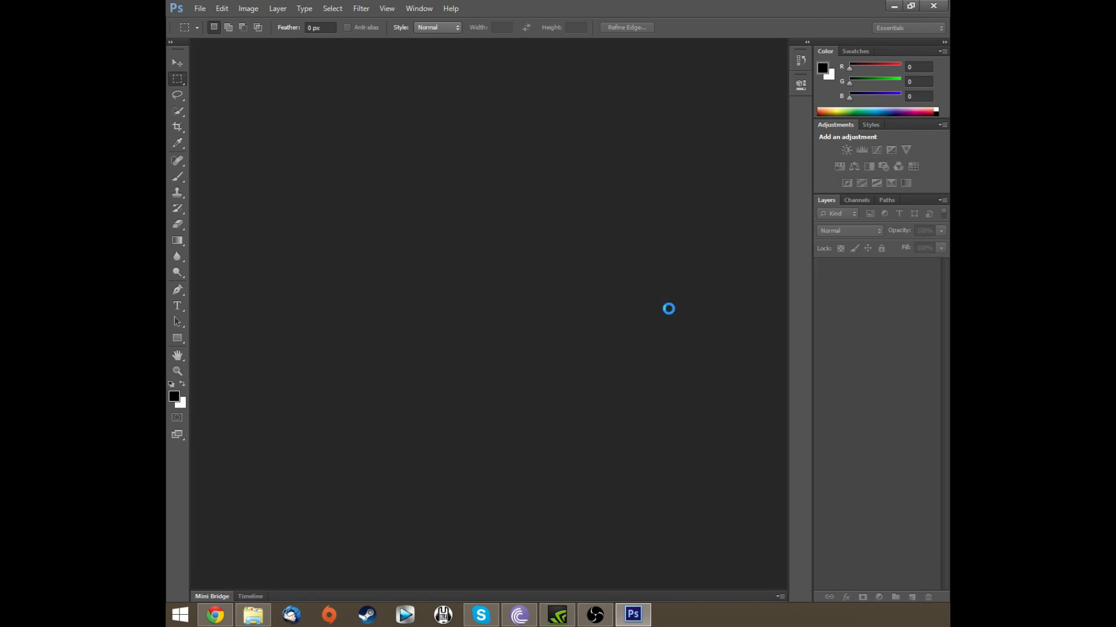
pyautogui.moveTo(671, 316)
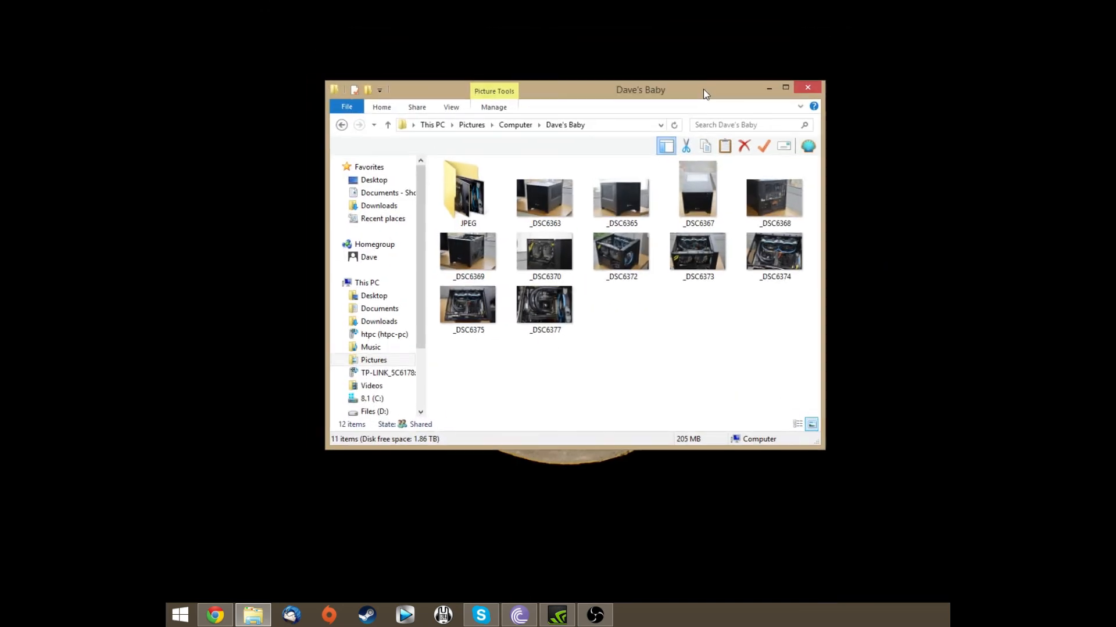
# View the JPEG subfolder in Dave's Baby and check the converted _DSC6363 image's details.
pyautogui.click(771, 197)
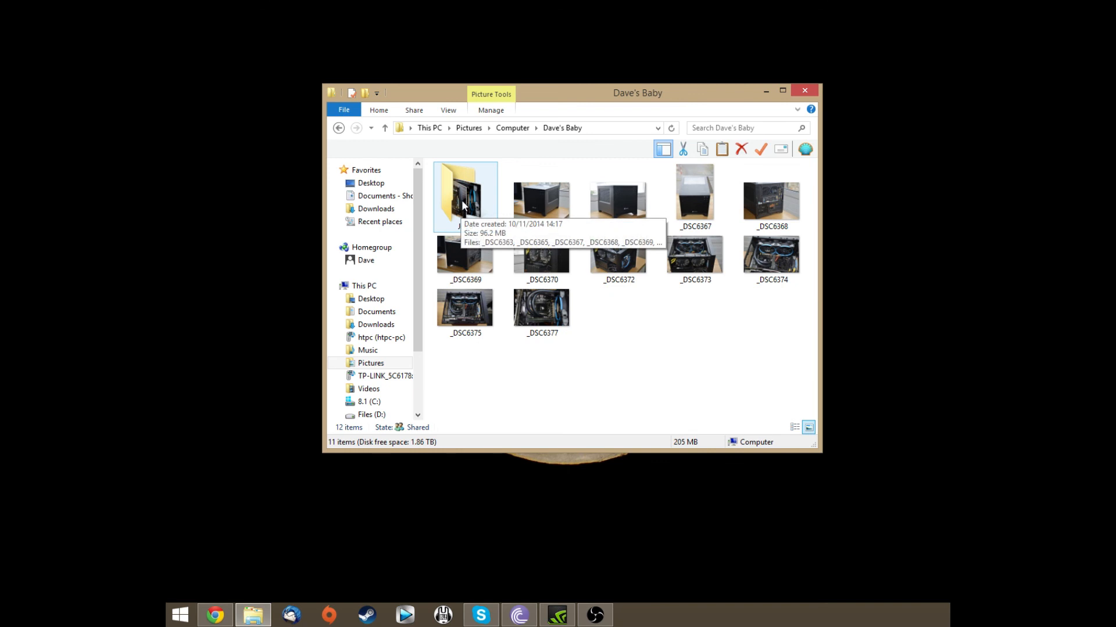
pyautogui.doubleClick(464, 195)
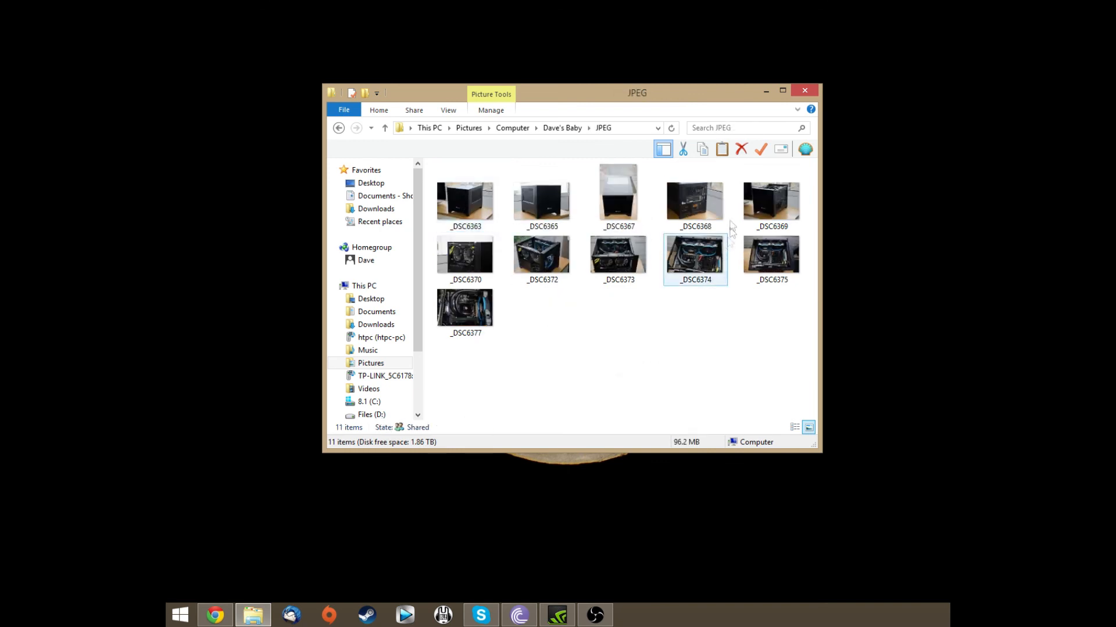
pyautogui.click(465, 198)
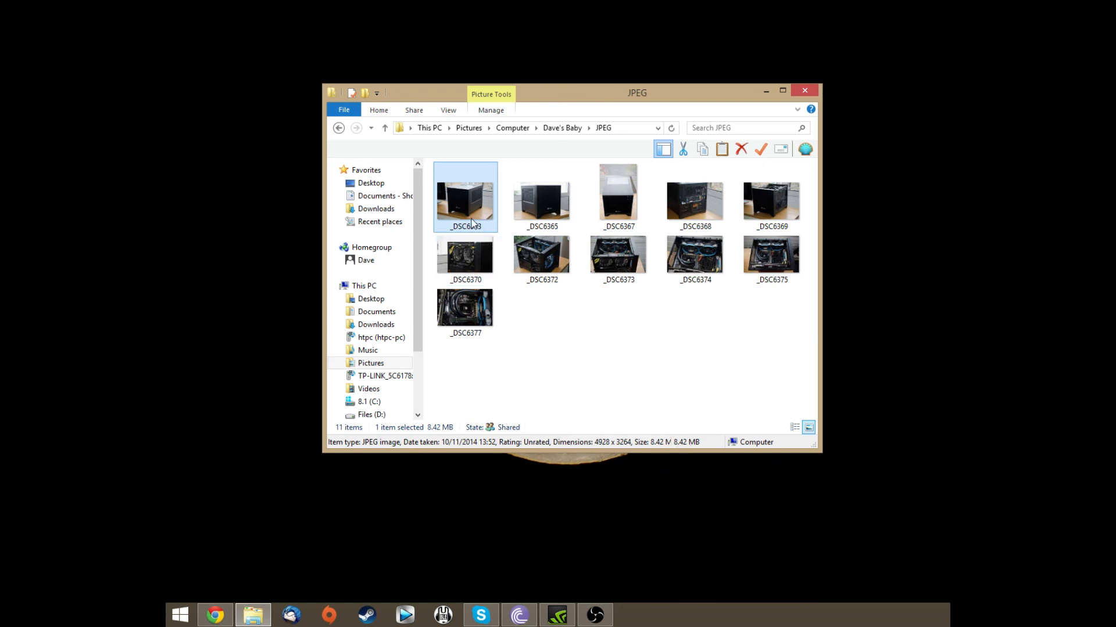
pyautogui.moveTo(695, 443)
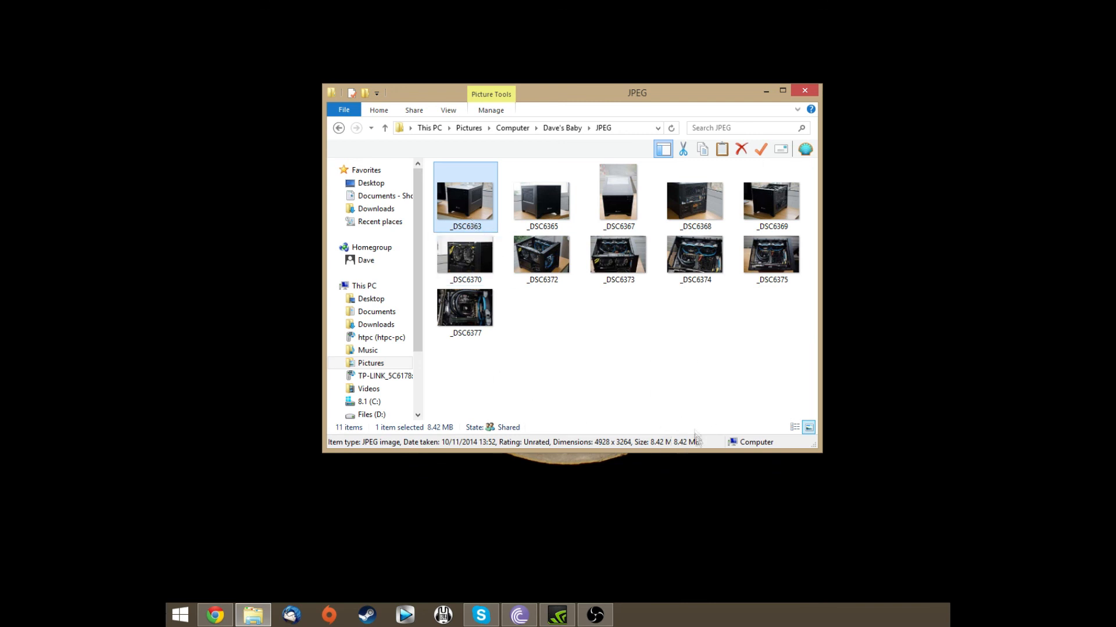